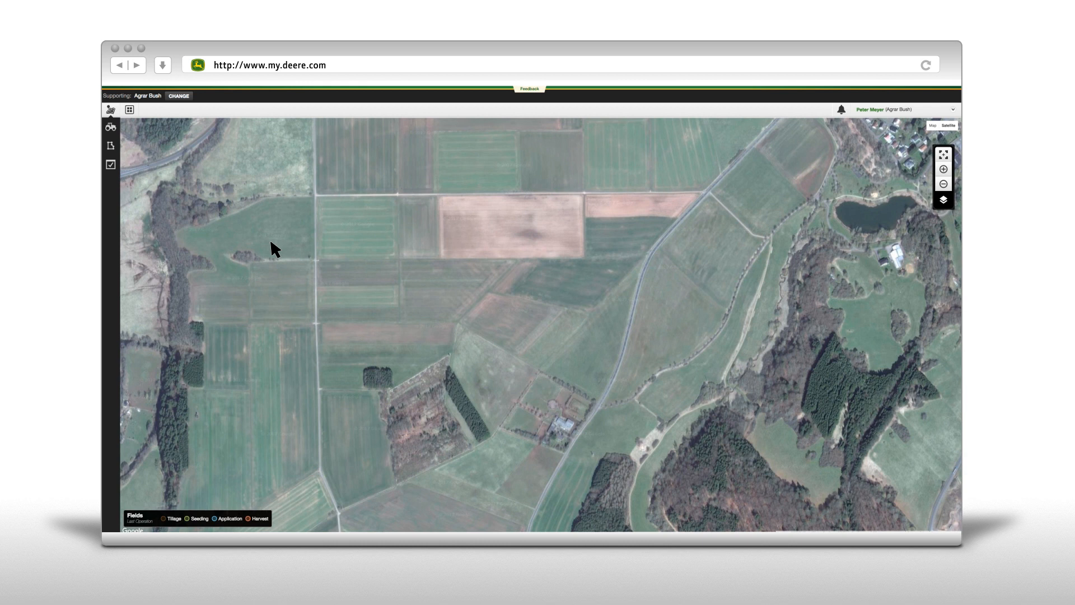
pyautogui.moveTo(215, 229)
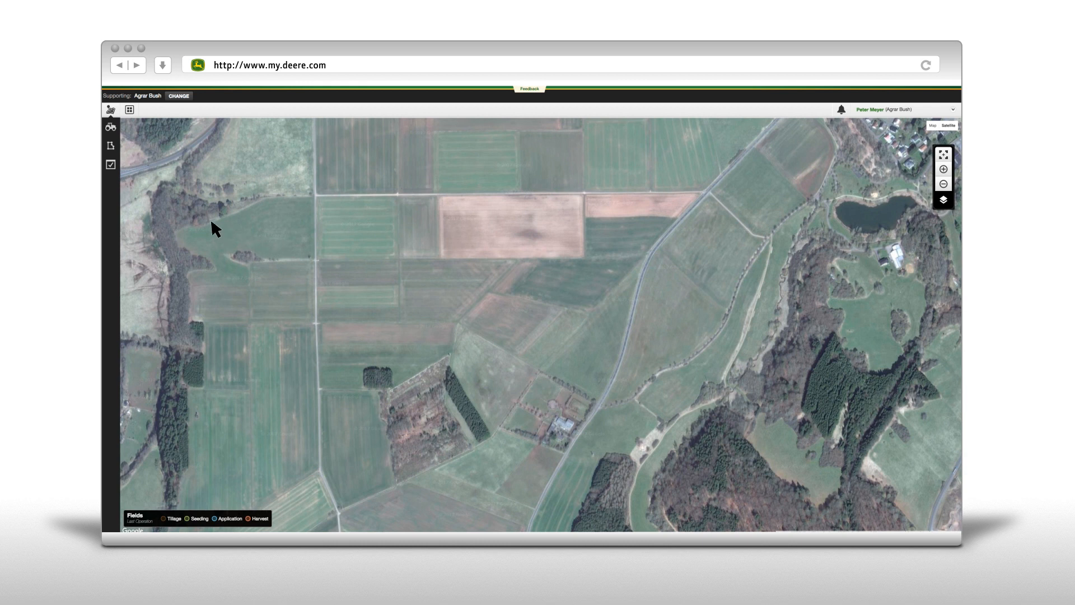
# Leave the field map and bring up the Tools page listing the available apps
pyautogui.click(130, 110)
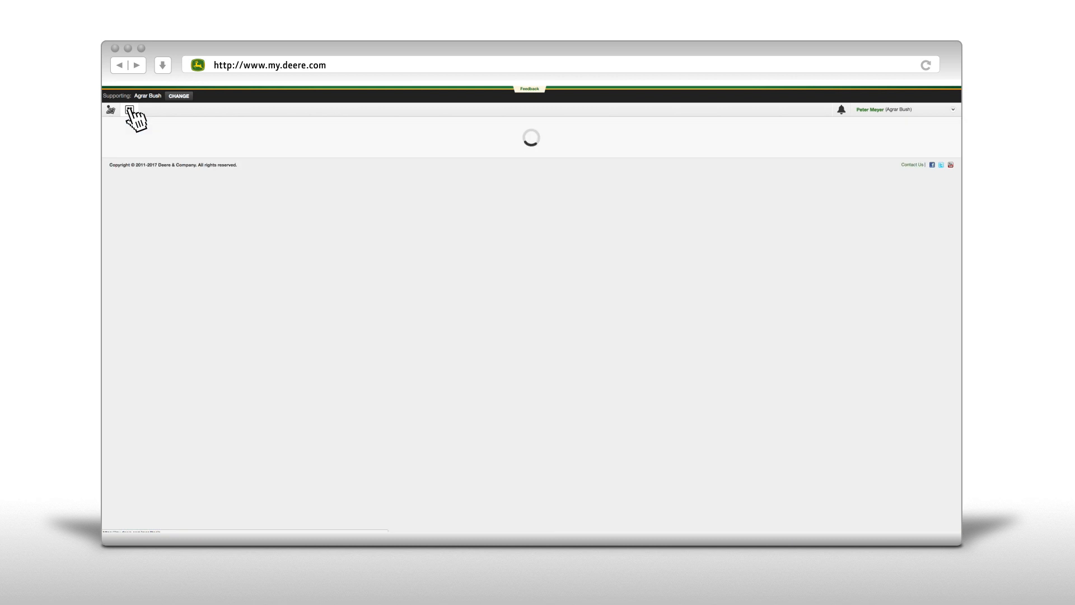
pyautogui.click(111, 110)
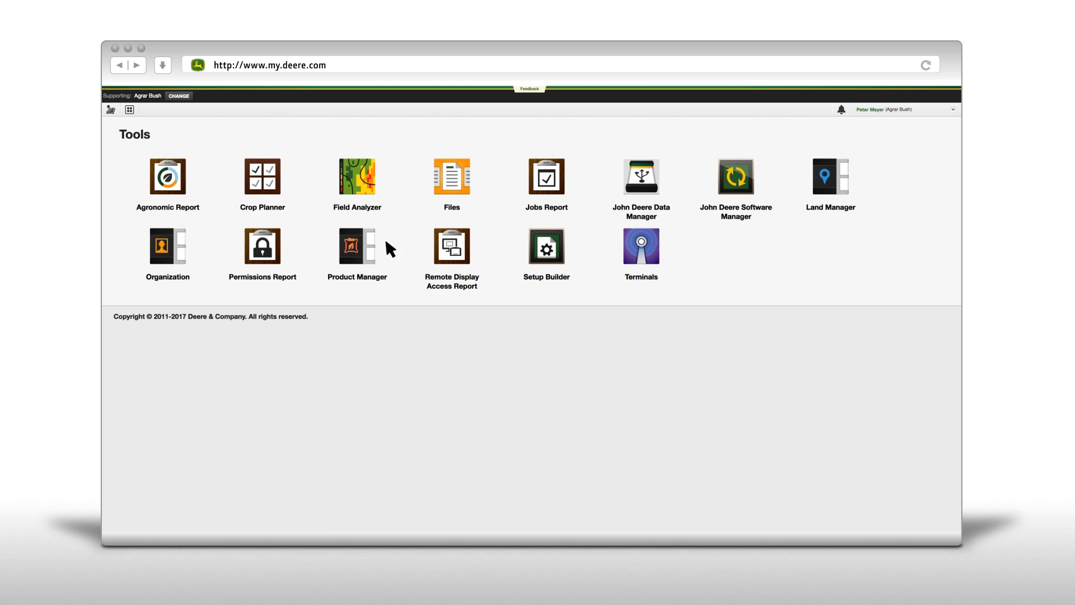
# Launch Setup Builder and start a brand new file with Application as the operation type
pyautogui.click(545, 248)
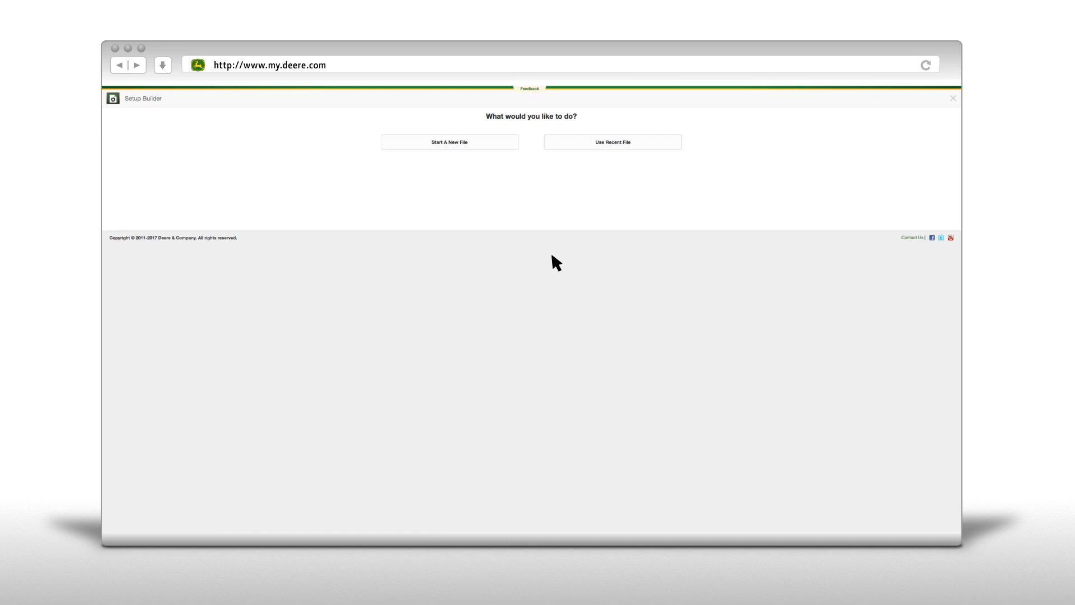
pyautogui.moveTo(491, 184)
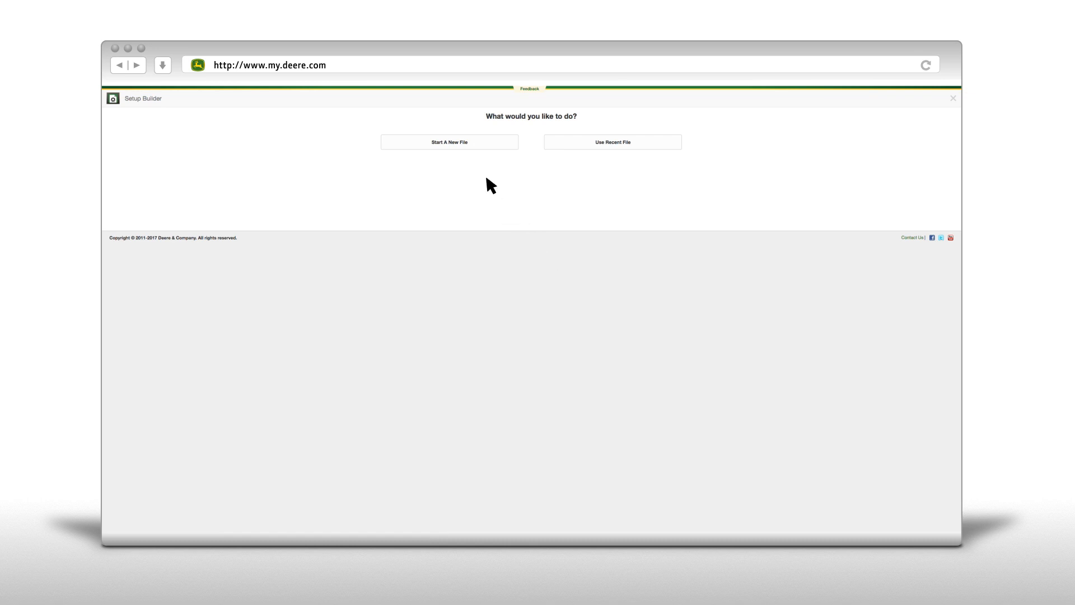
pyautogui.click(449, 142)
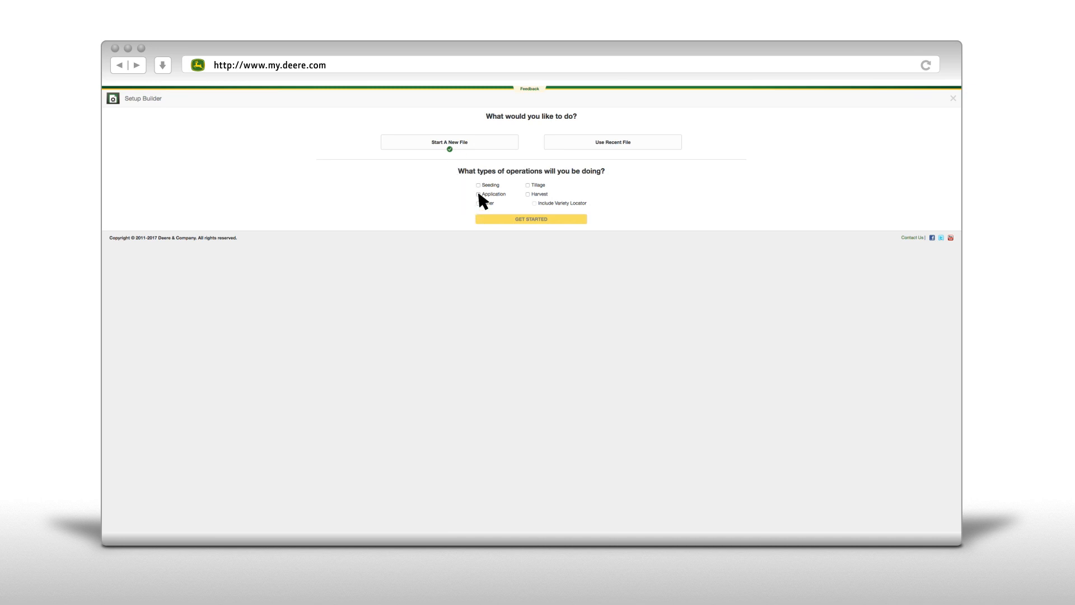
pyautogui.click(478, 193)
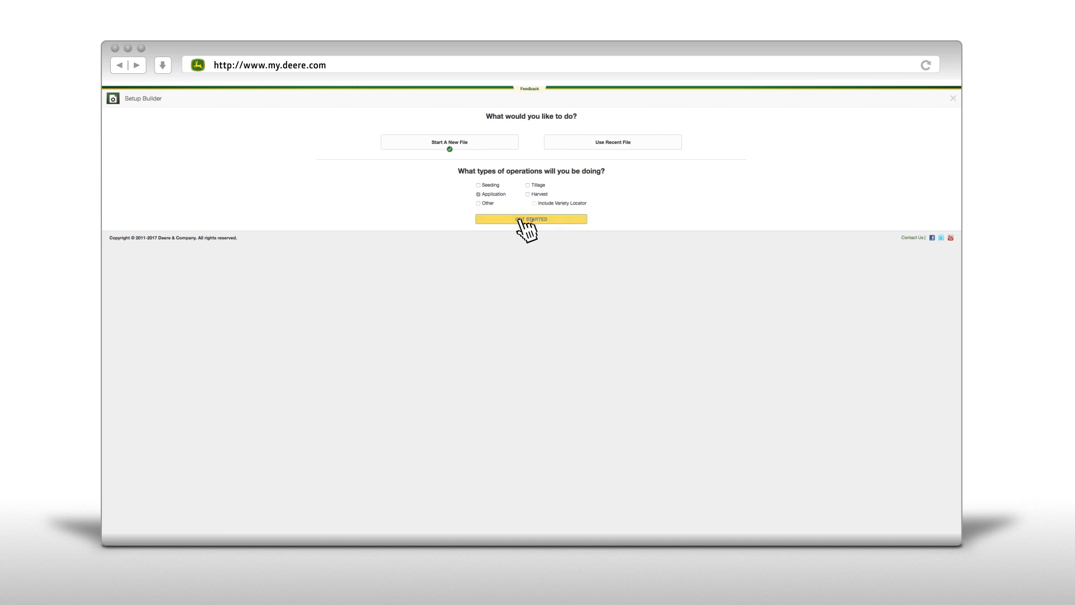
pyautogui.click(531, 219)
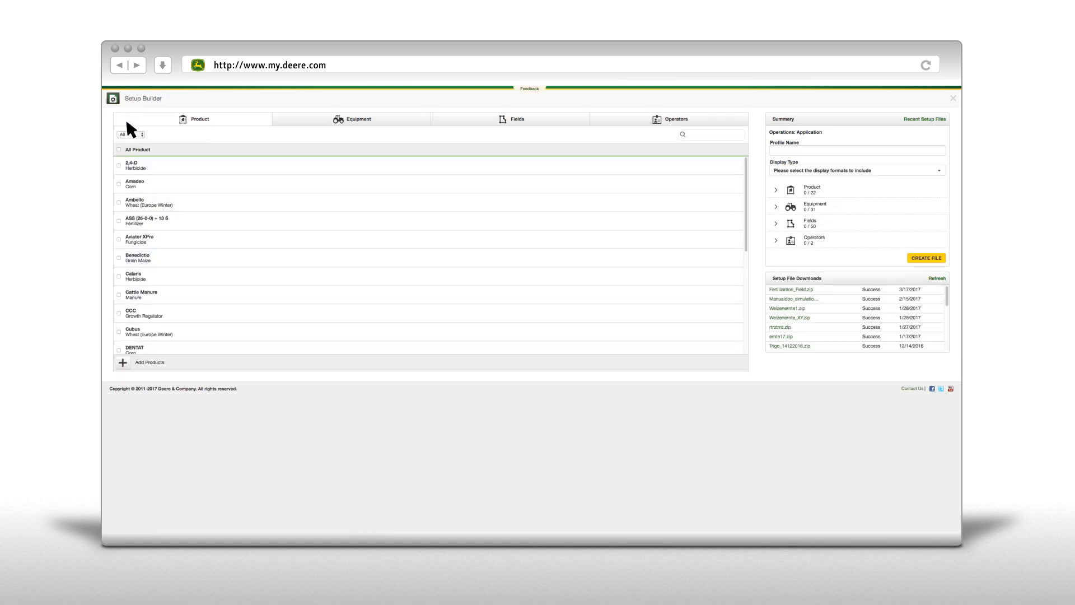
# Search the product list for 'urea' and add Urea 46 N to the setup
pyautogui.click(699, 135)
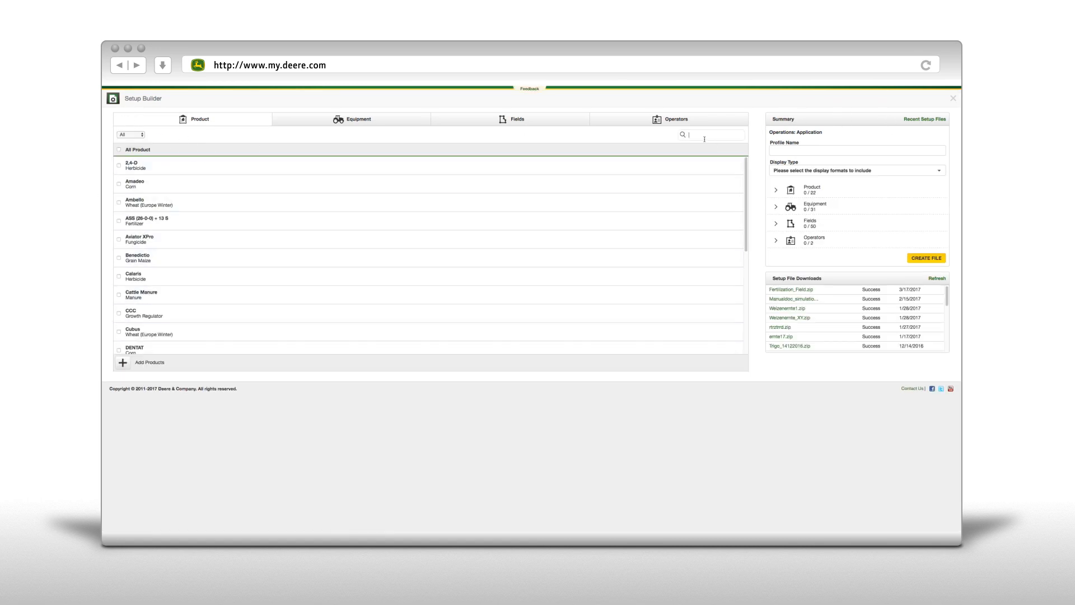
pyautogui.write('urea')
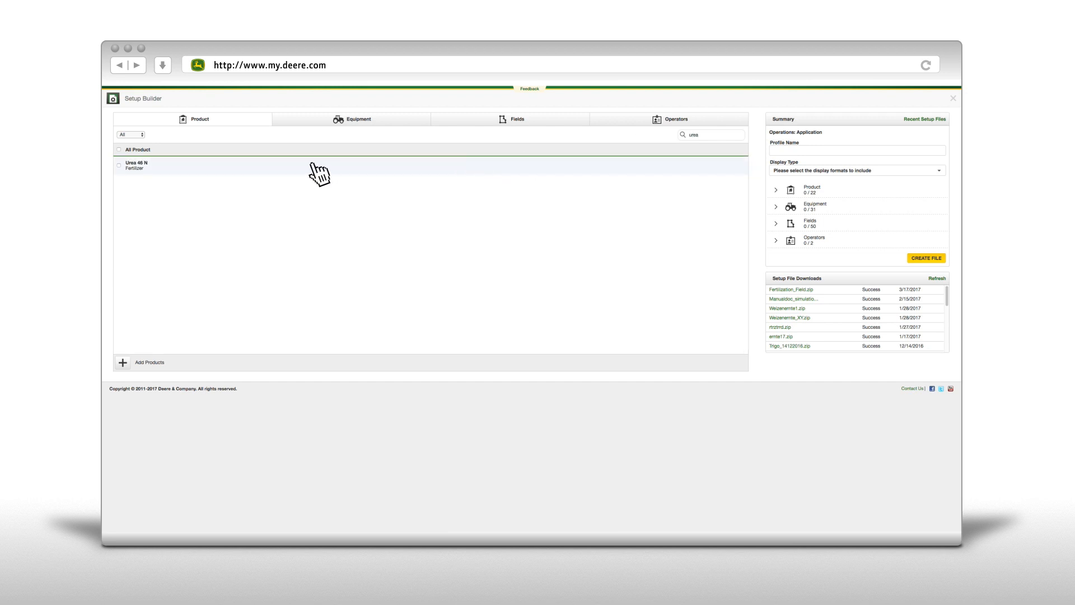
pyautogui.click(118, 164)
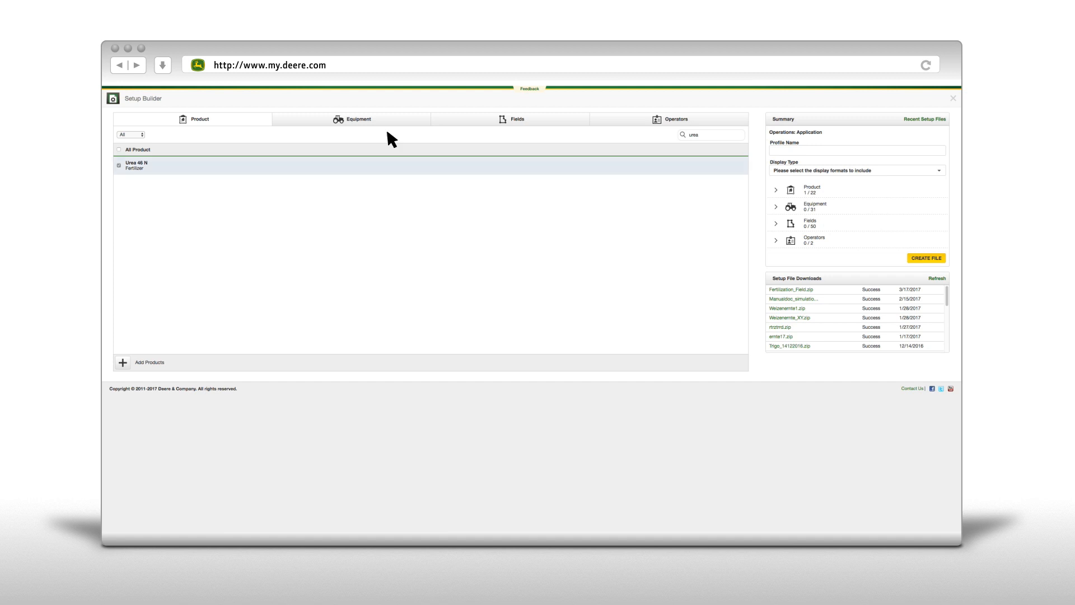
# Search the equipment list for 'z' and add the ZA-TS mounted spreader
pyautogui.click(354, 119)
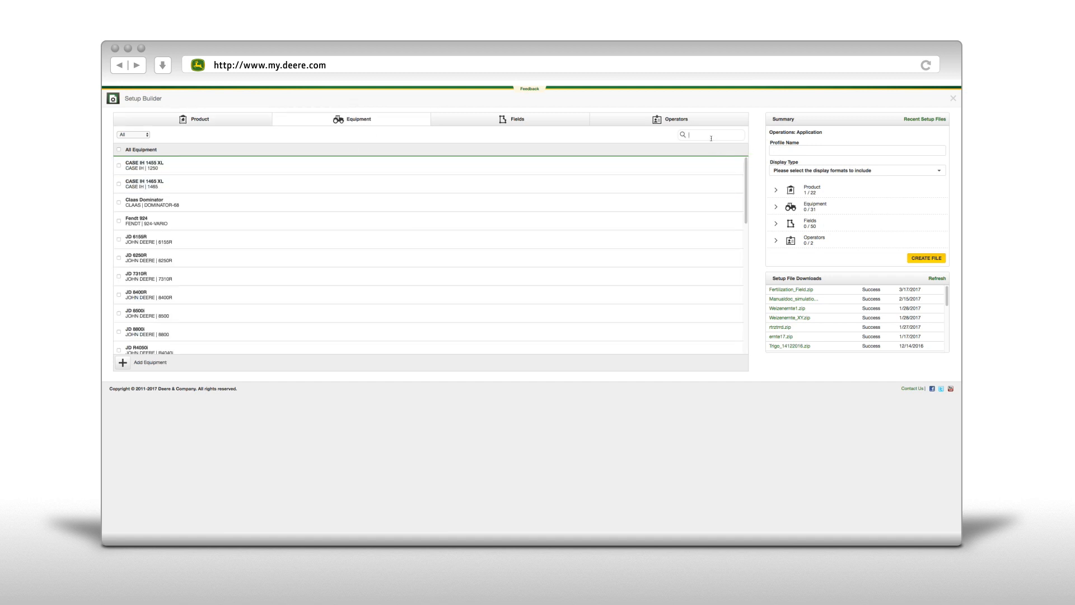
pyautogui.write('z')
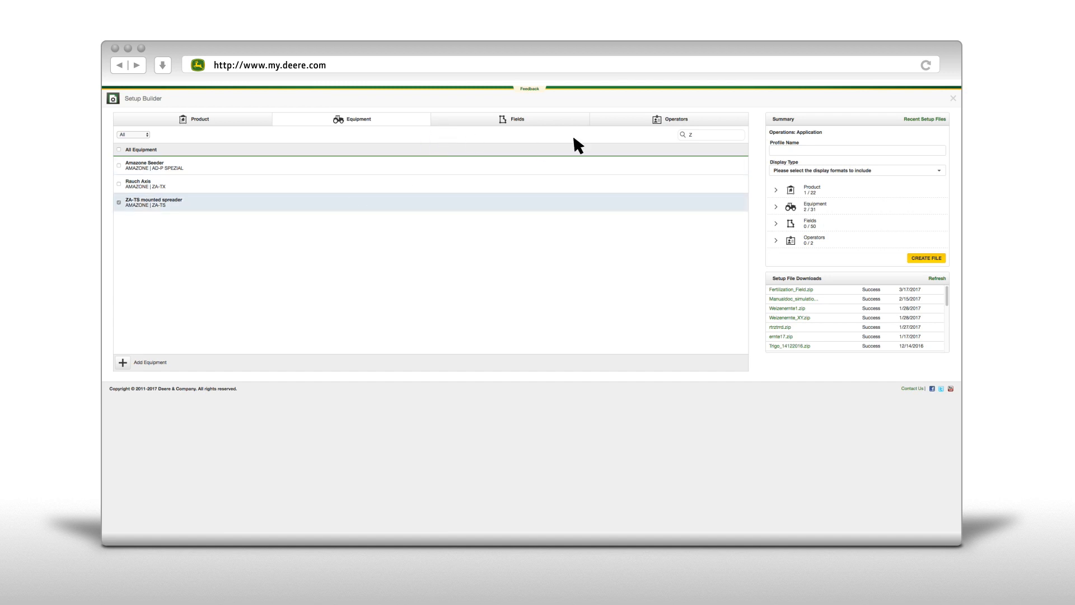
pyautogui.click(517, 118)
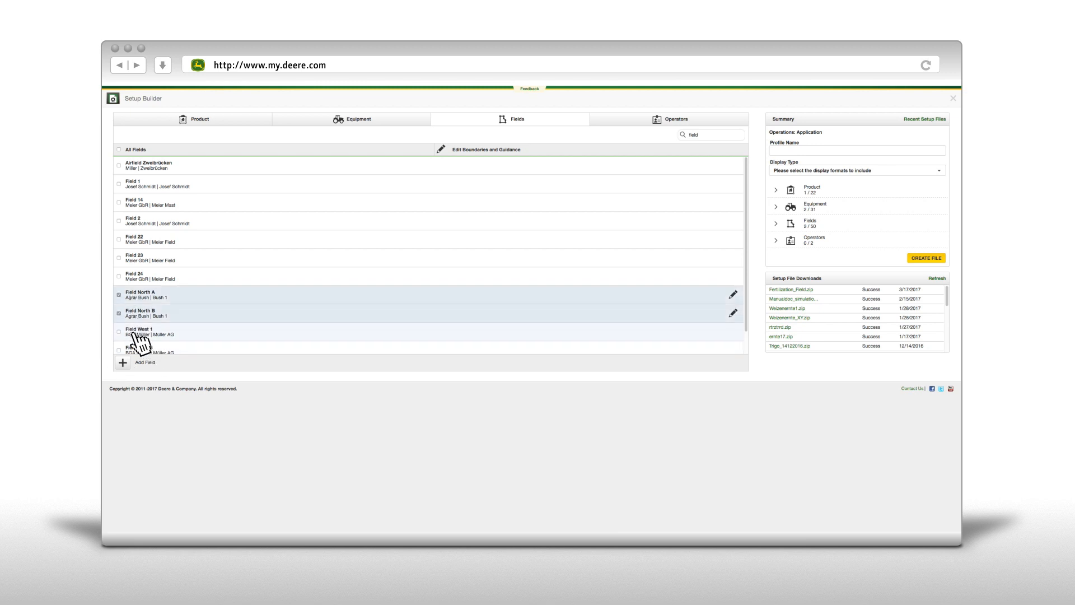
# Add Field West 1 as the third field and add the second operator to the setup
pyautogui.click(118, 331)
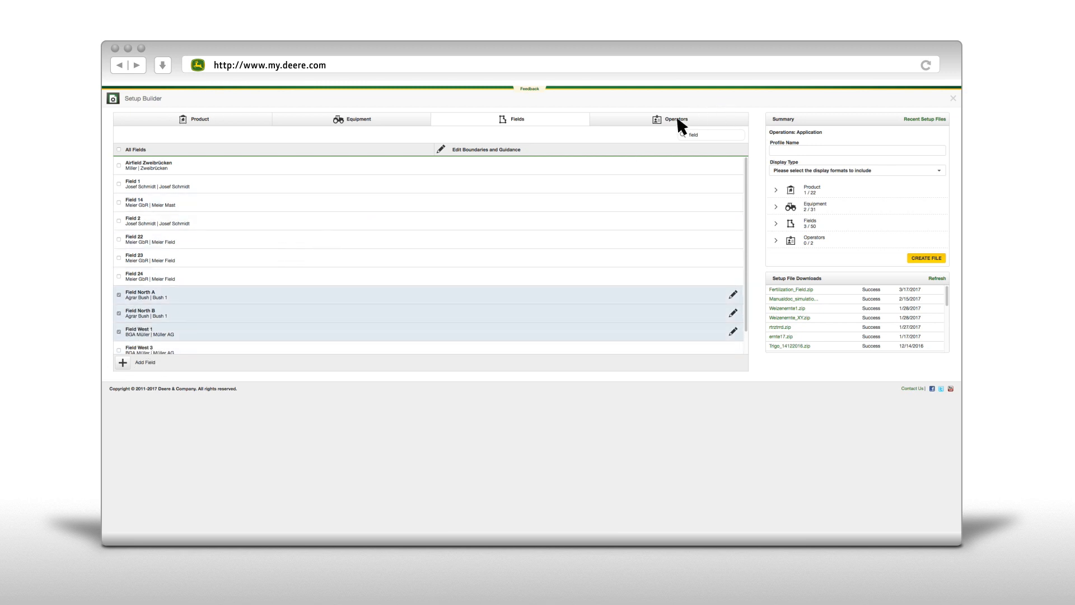
pyautogui.click(677, 119)
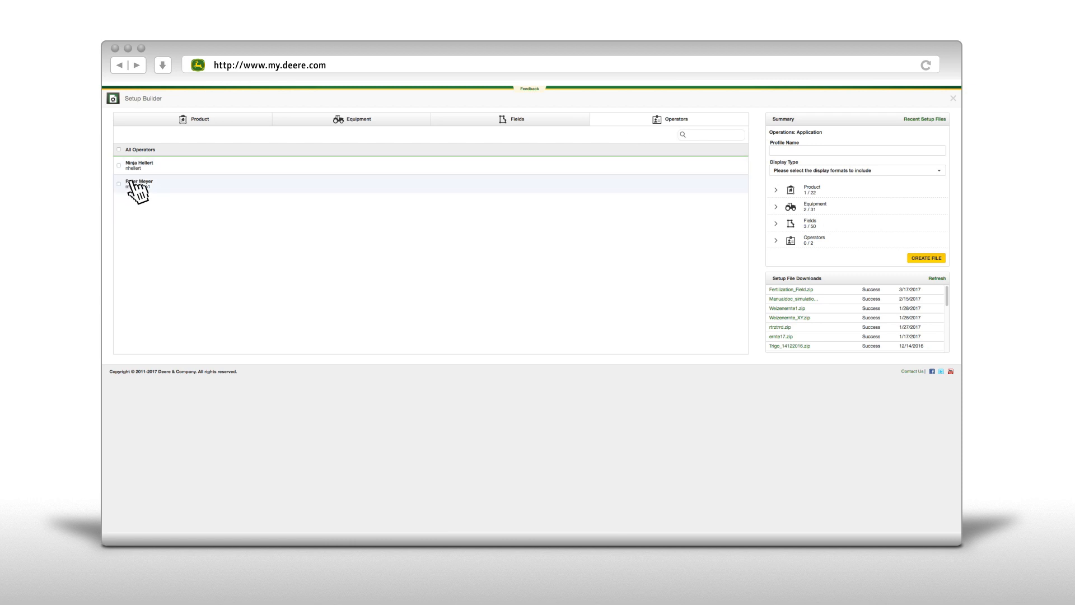
pyautogui.click(119, 183)
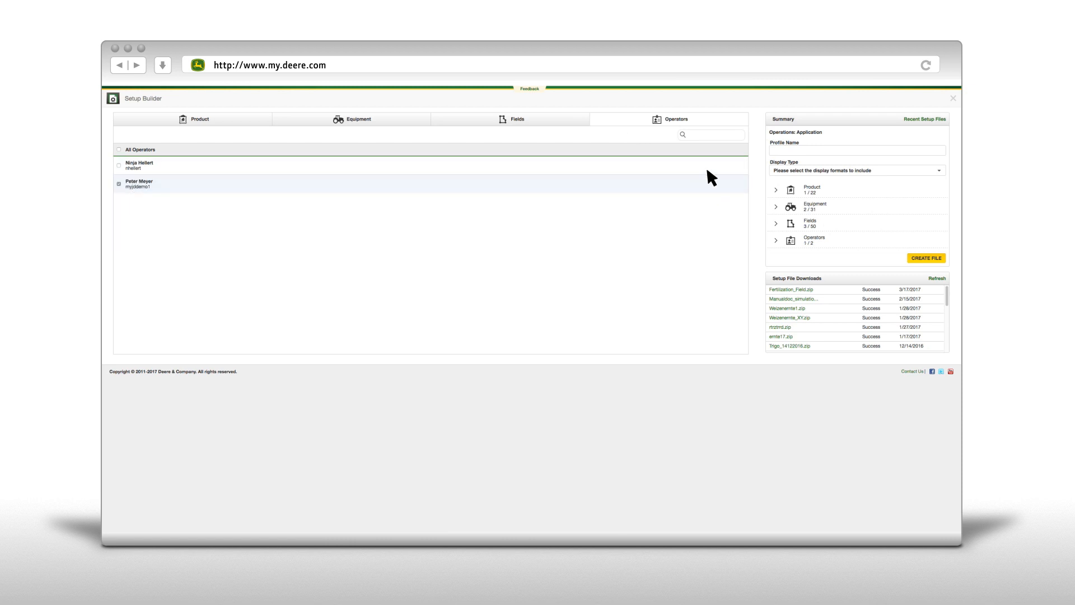
pyautogui.click(857, 150)
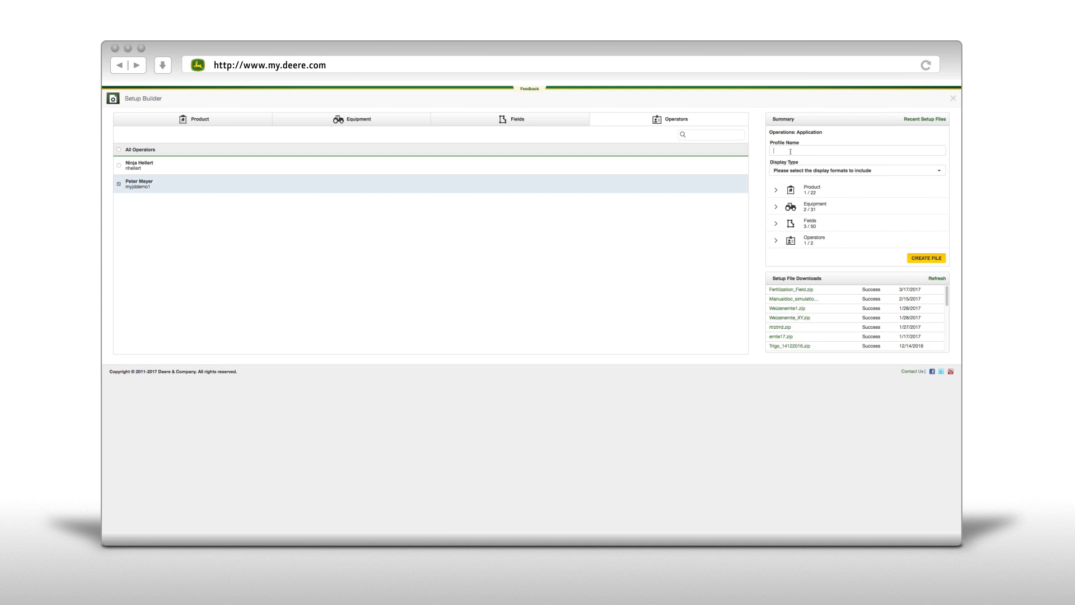
# Name the profile 'Fertilizer 1 Wheat'
pyautogui.write('Fertil')
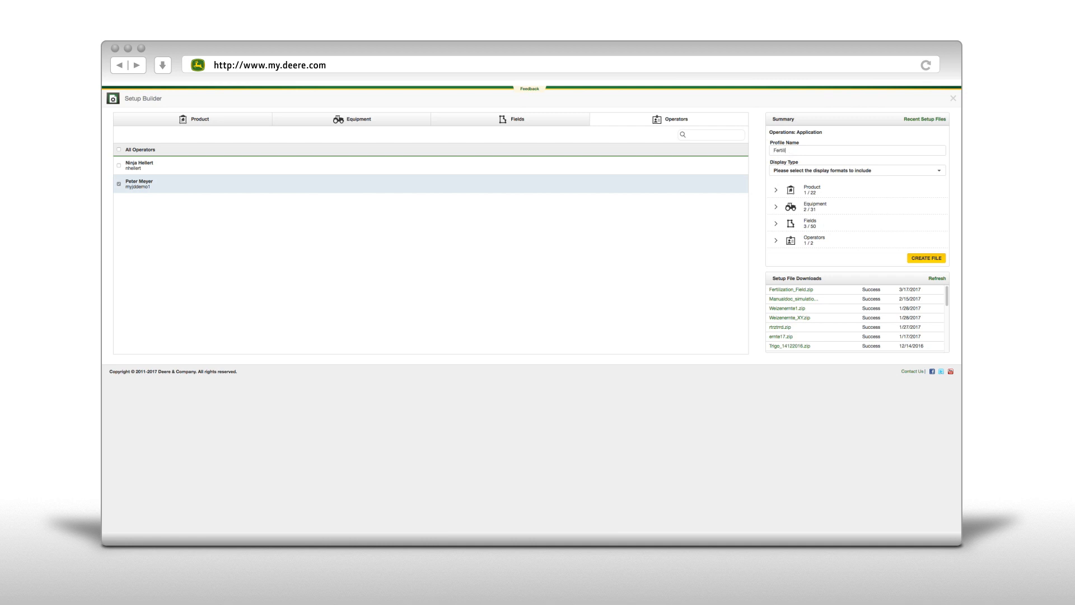
pyautogui.write('izer 1')
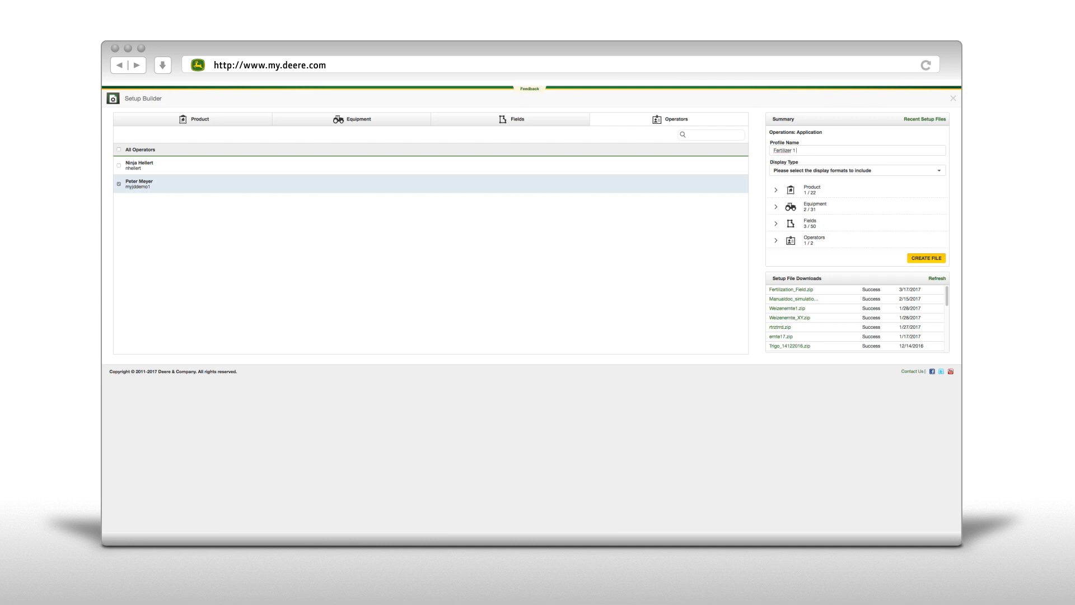
pyautogui.write('Wheat')
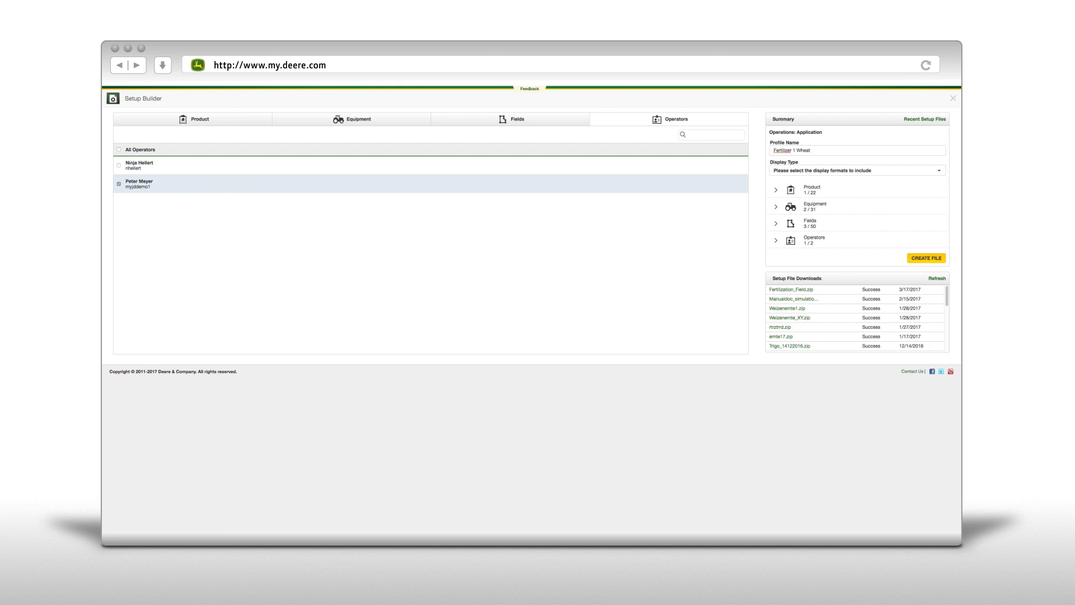
# Choose the GreenStar 3 2630 / Generation 4 CommandCenter display format and create the file
pyautogui.click(856, 171)
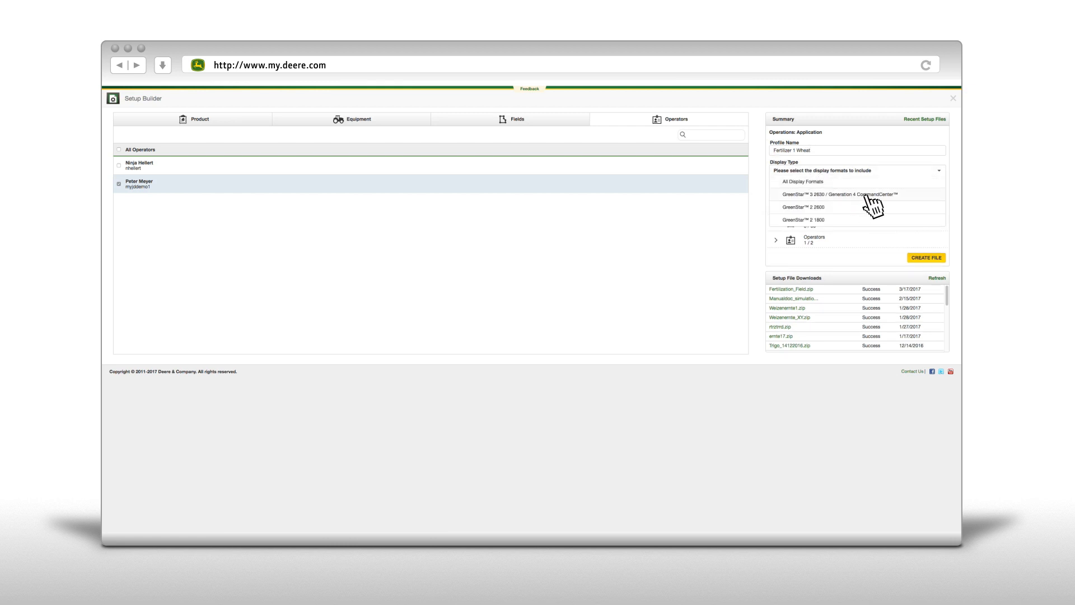
pyautogui.click(840, 194)
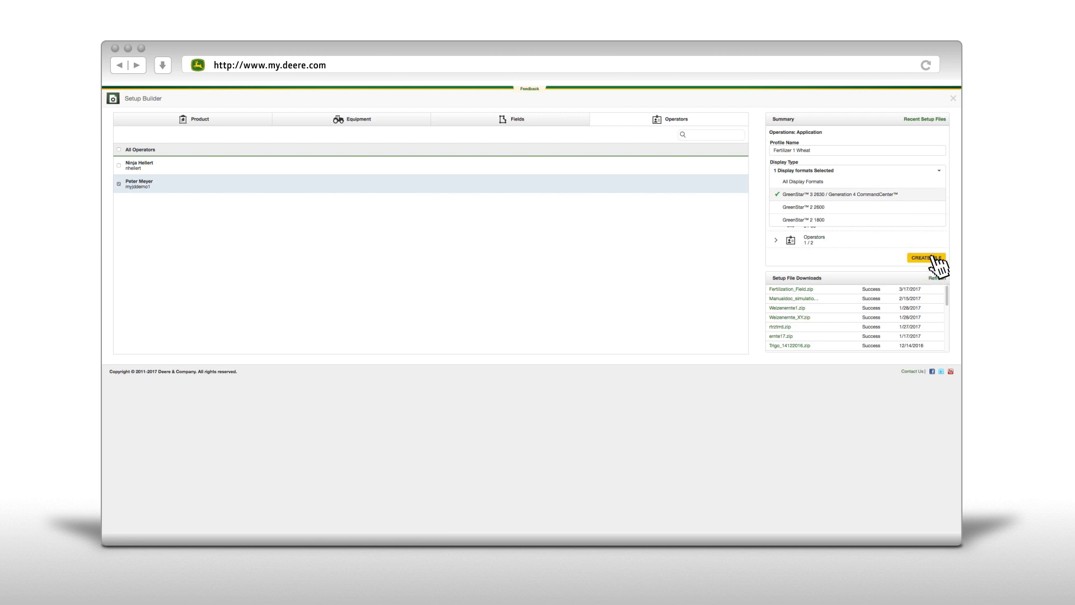
pyautogui.click(926, 258)
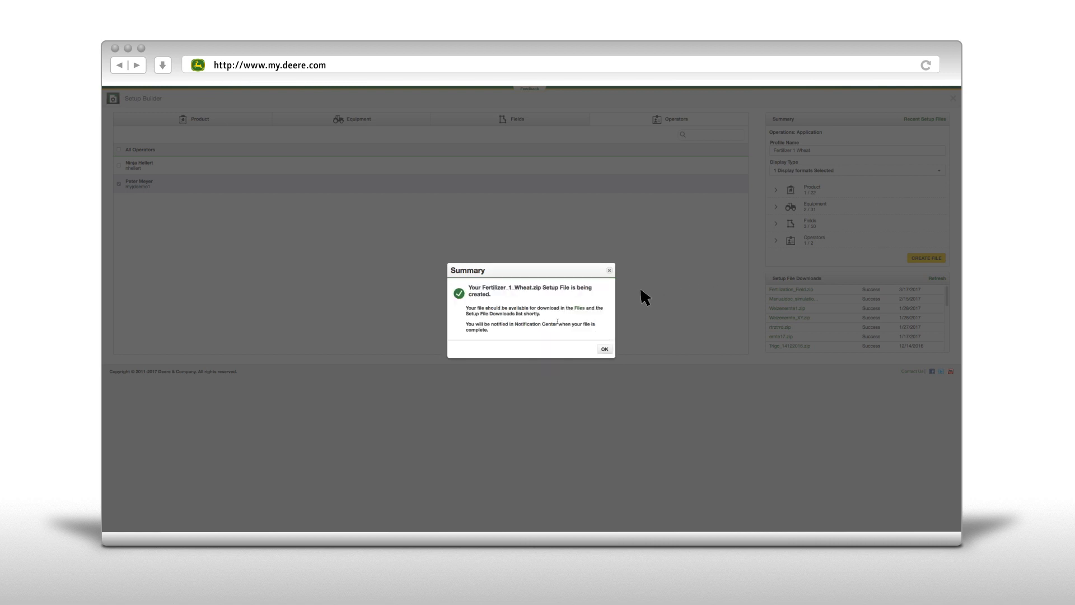
pyautogui.moveTo(499, 302)
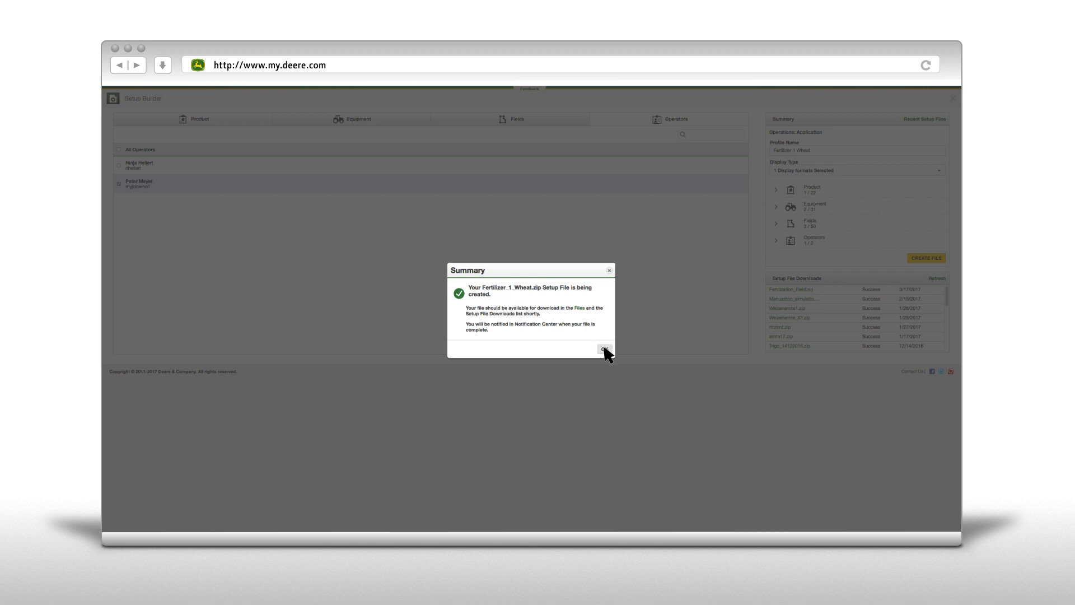
# Dismiss the creation notice and refresh Setup File Downloads to show the new Fertilizer file
pyautogui.click(603, 348)
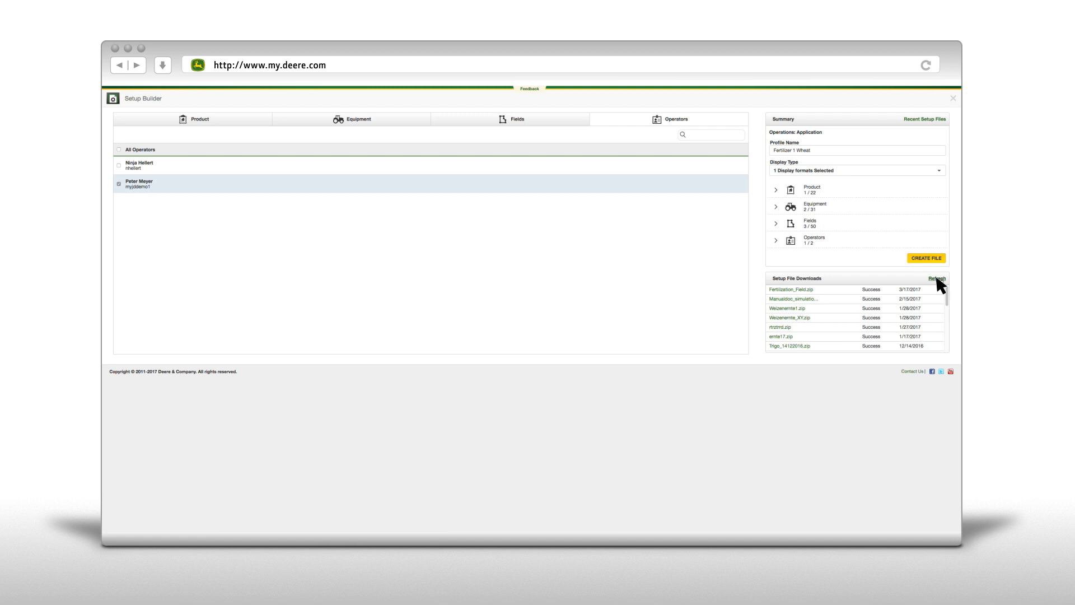
pyautogui.click(936, 279)
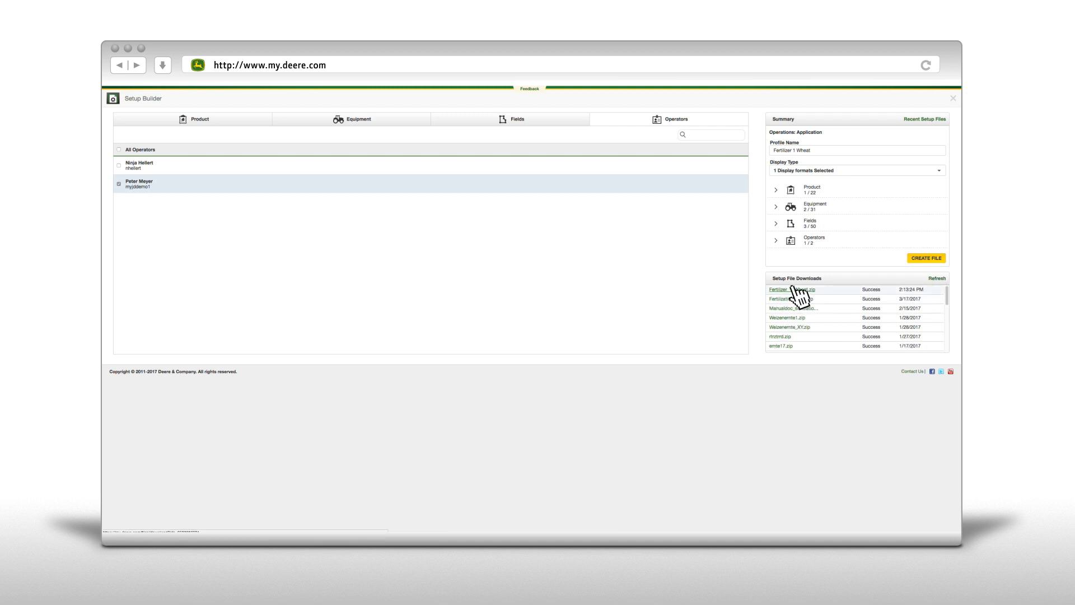
pyautogui.moveTo(956, 99)
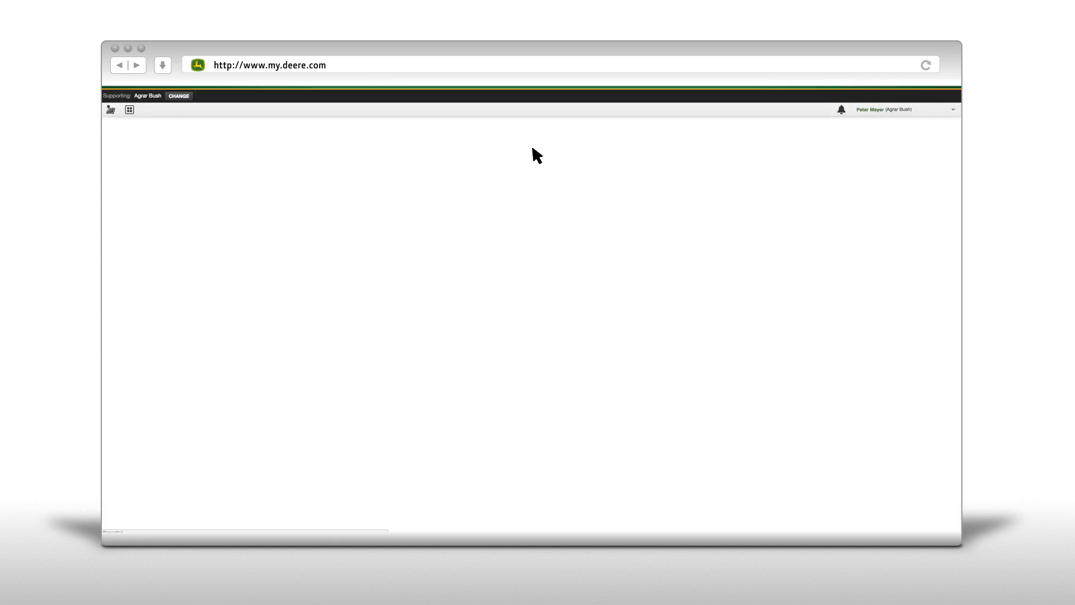
# Return to the Tools page and launch the Files tool
pyautogui.click(129, 110)
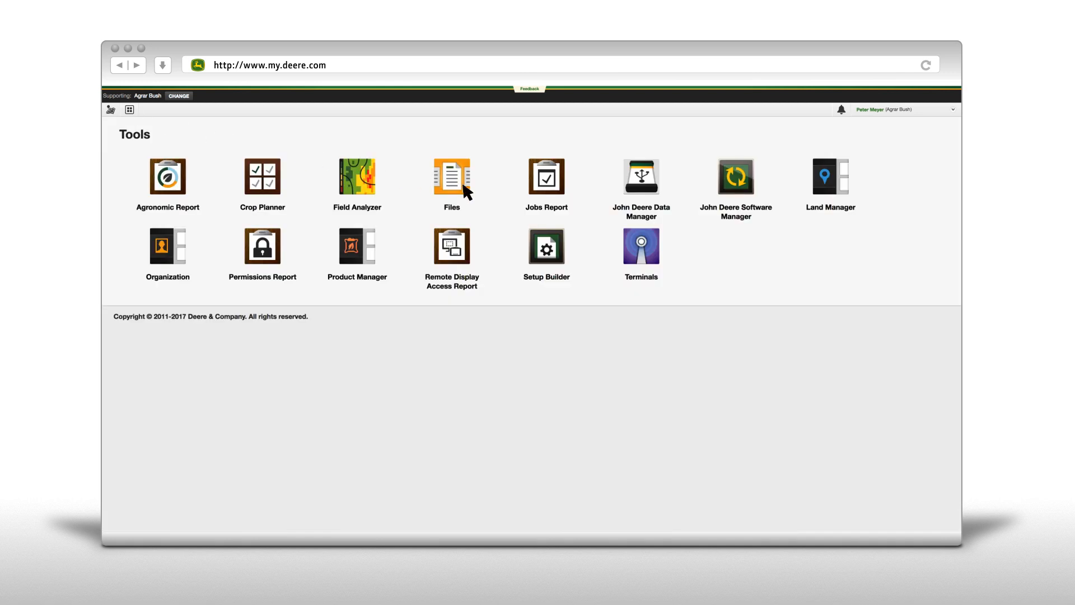
pyautogui.click(451, 176)
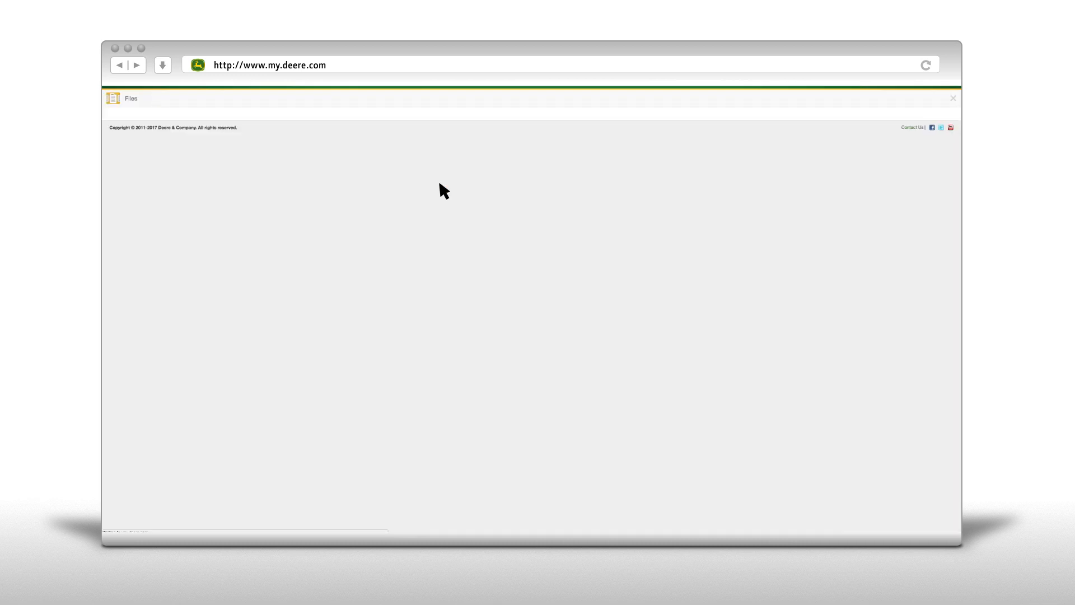